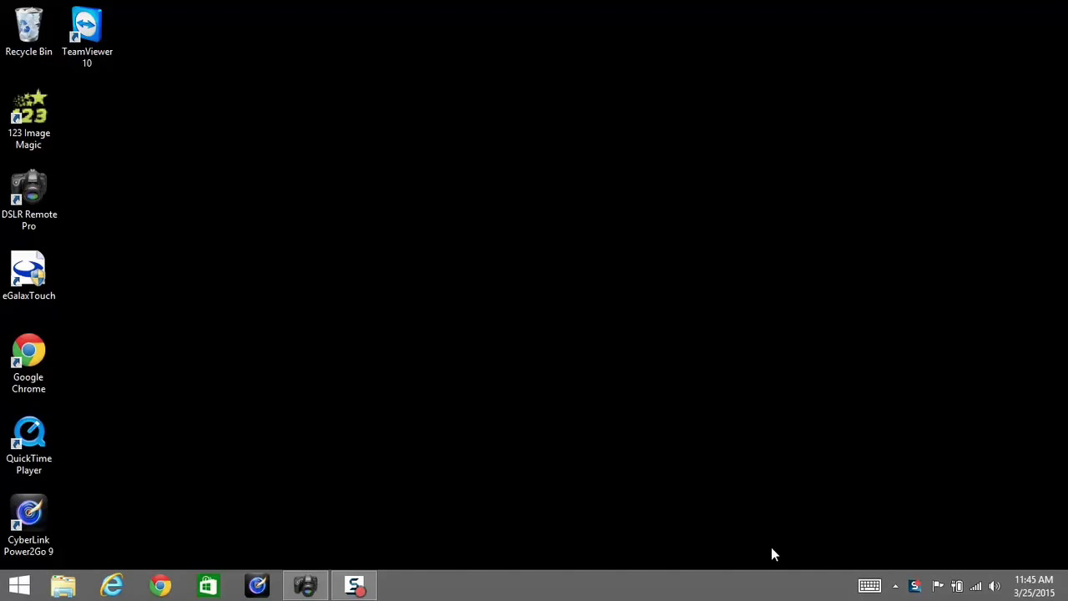
mouse_move(309, 582)
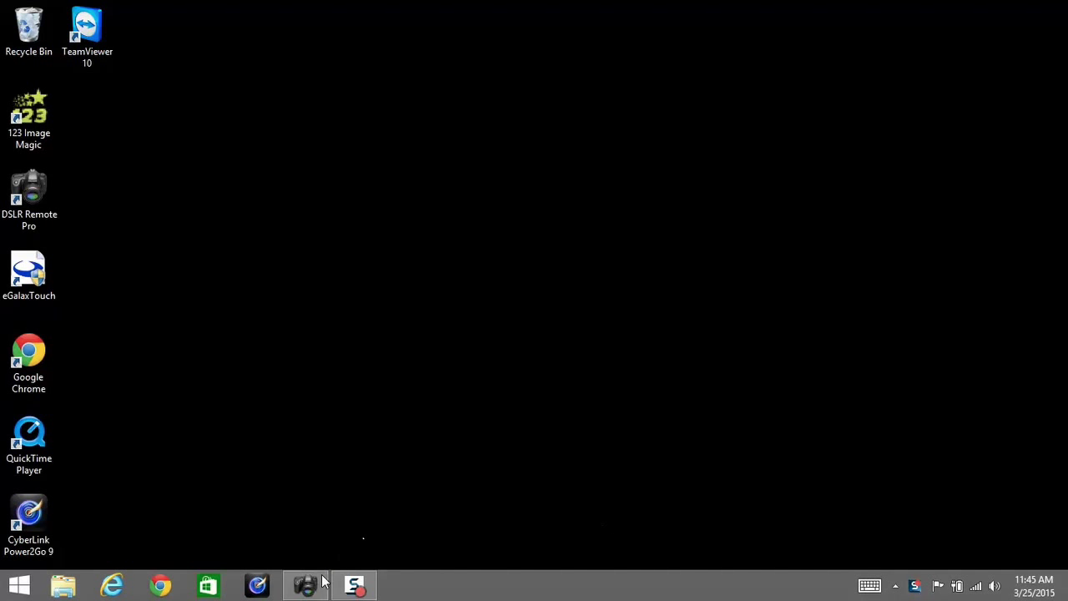
Bring DSLR Remote Pro's window forward, showing the Canon EOS REBEL T3 at 1/100, f/5.6, ISO 3200.
click(305, 584)
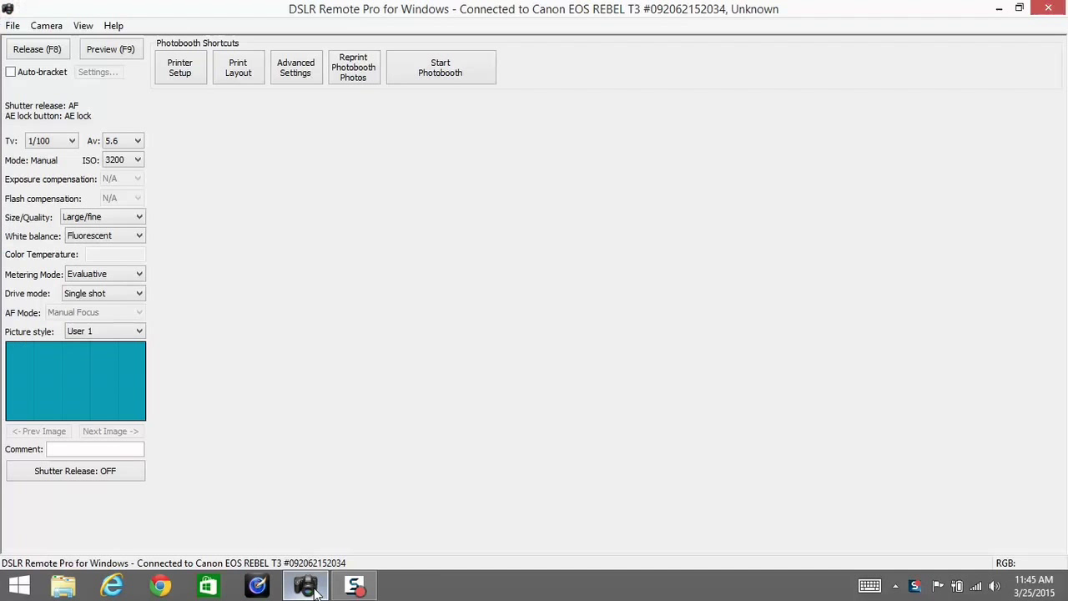
mouse_move(332, 421)
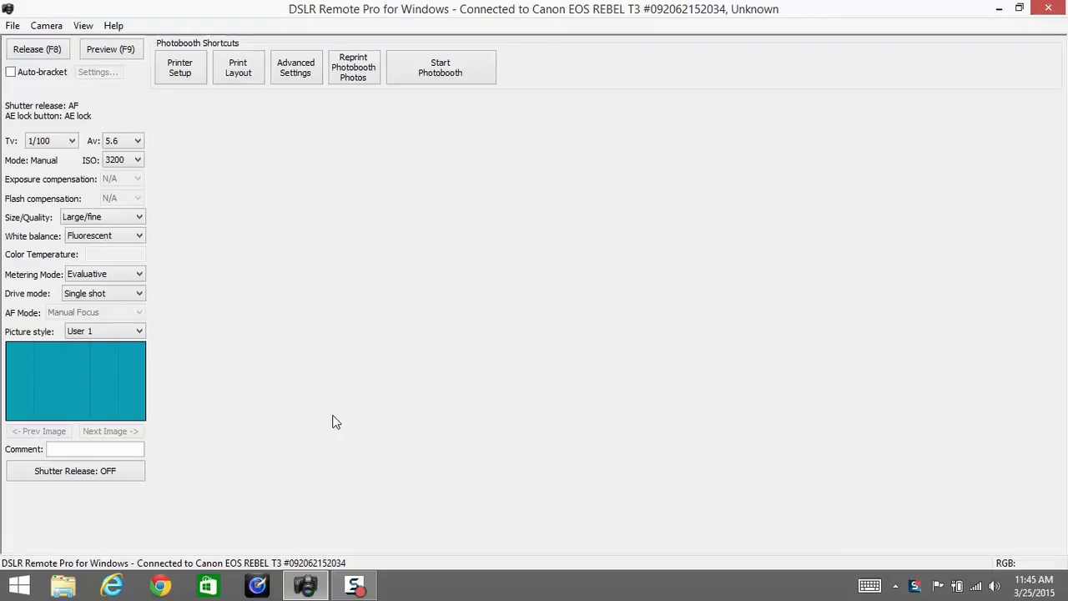
mouse_move(257, 268)
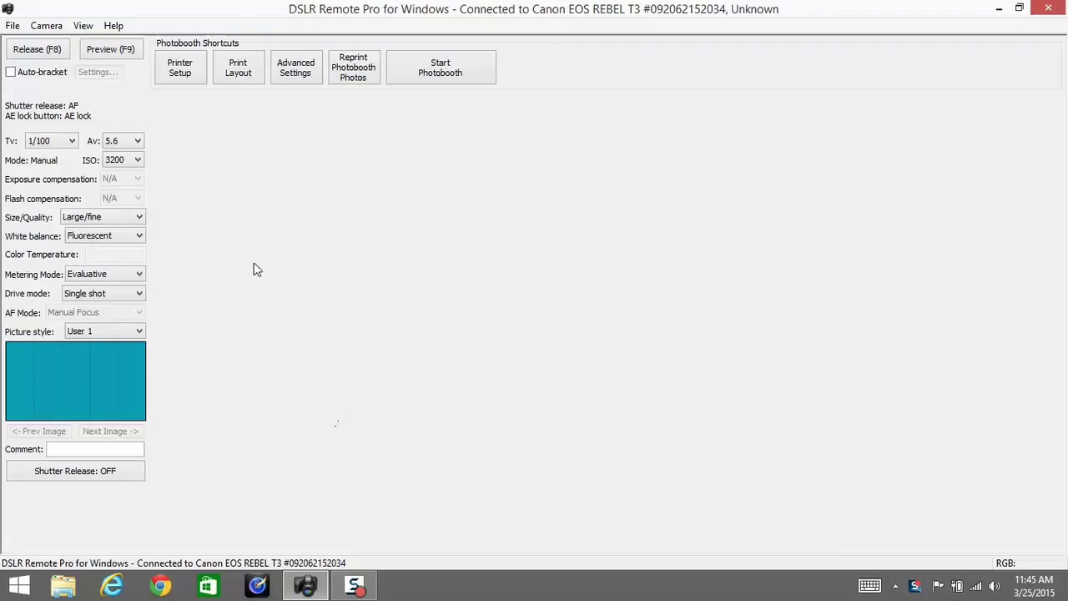
mouse_move(22, 142)
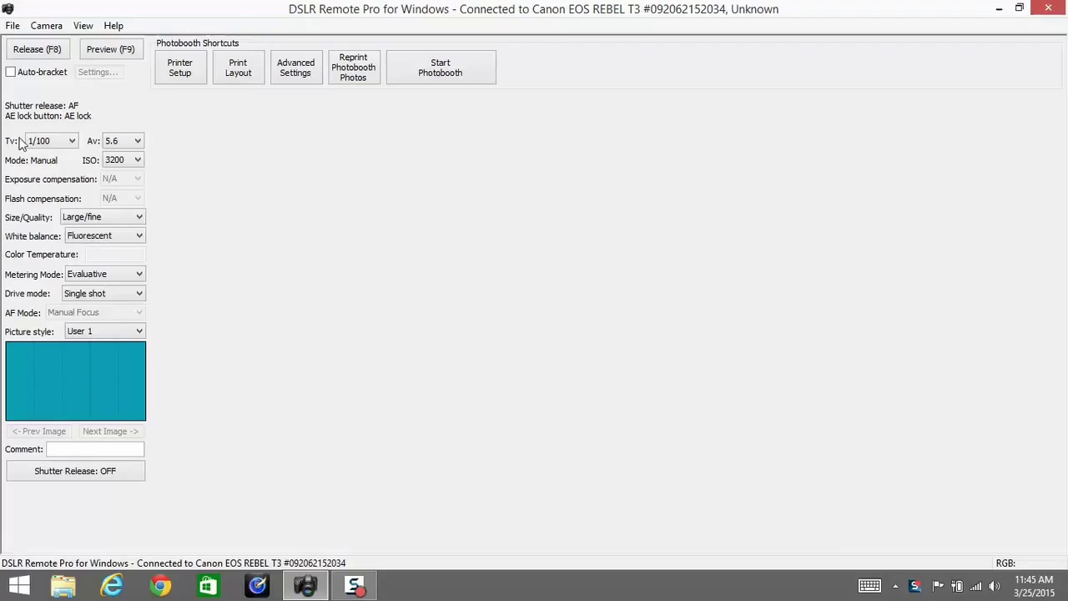
mouse_move(52, 158)
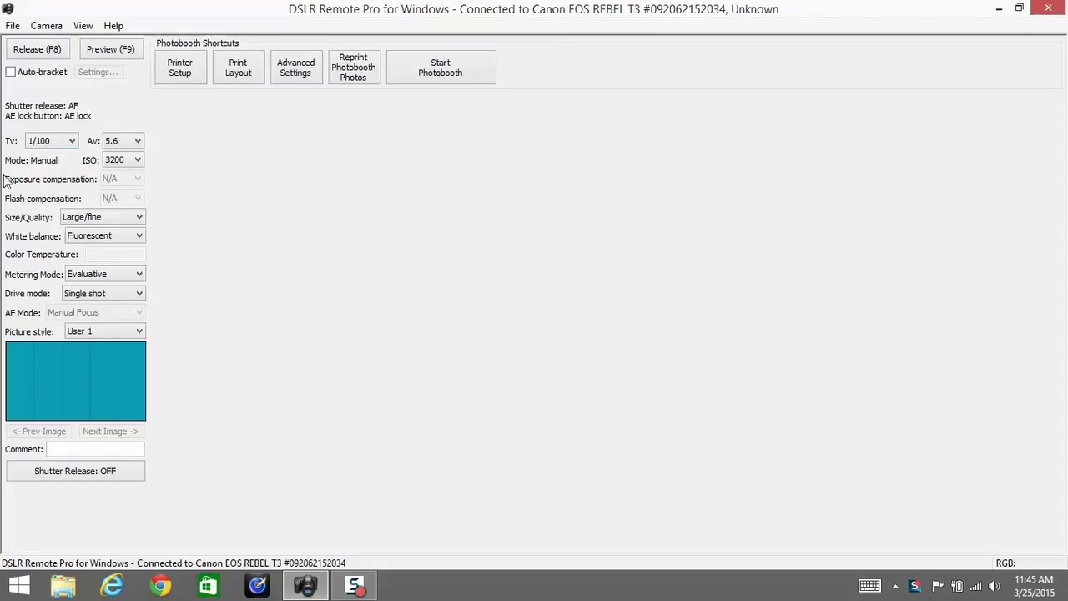
mouse_move(35, 211)
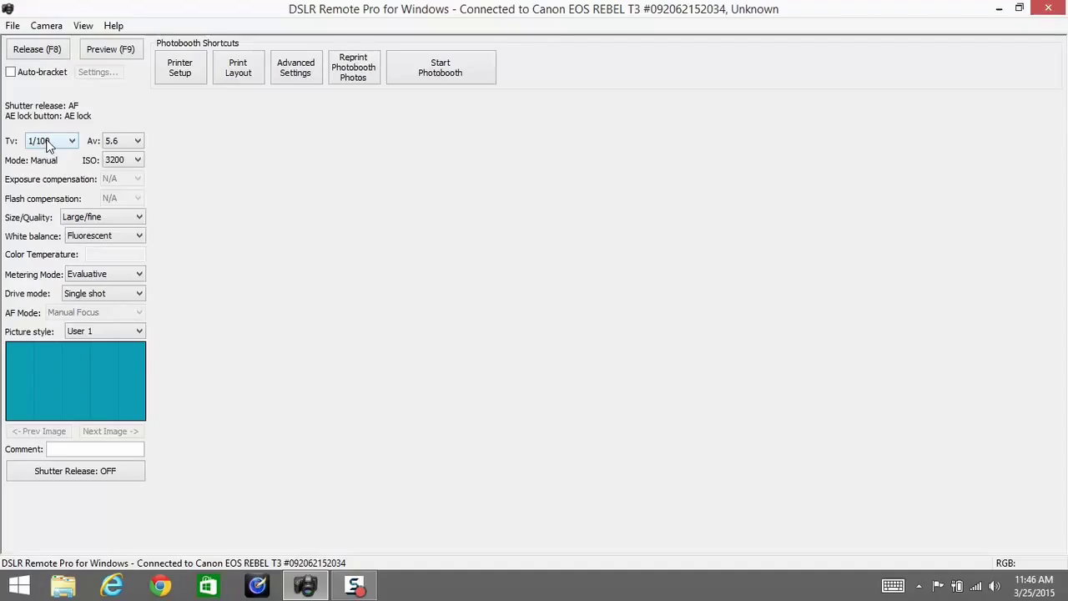
Open the Tv dropdown to list the available shutter speeds.
click(70, 140)
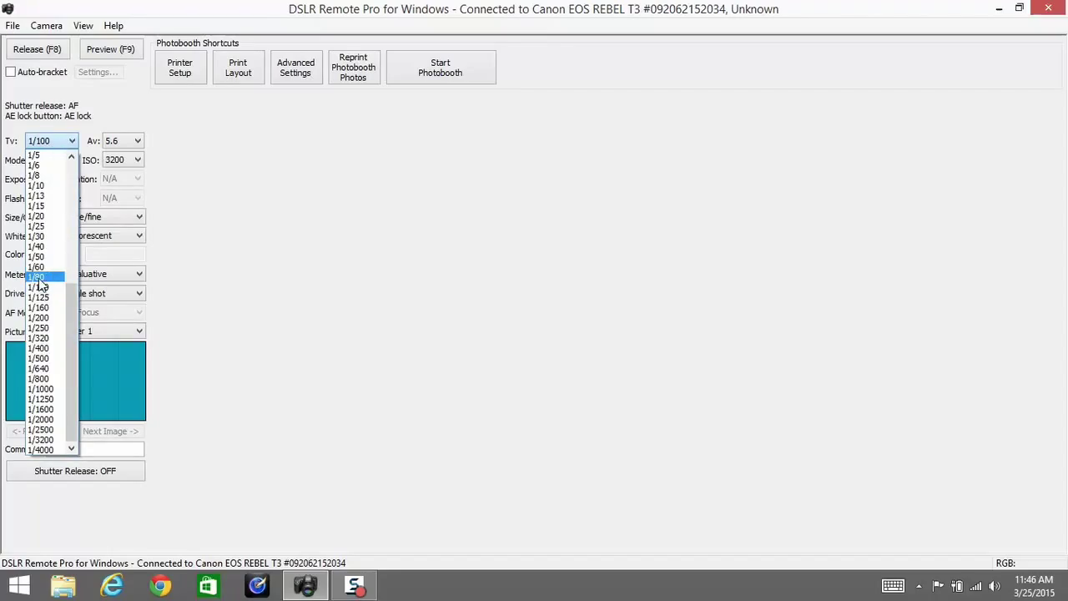
mouse_move(38, 297)
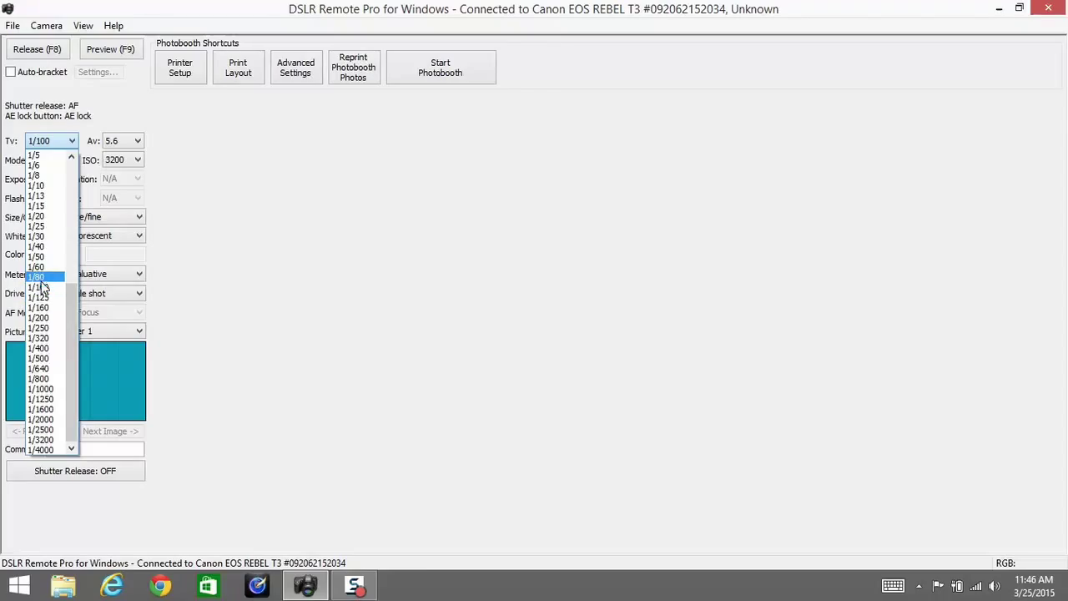
mouse_move(40, 286)
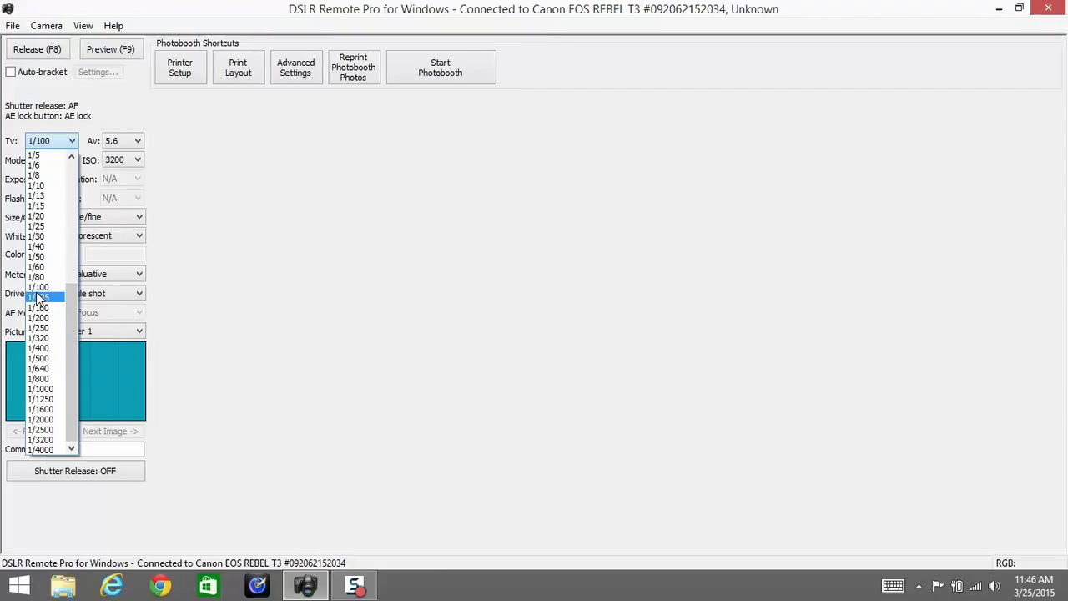
Pick 1/100 in the Tv list to close it, keeping the shutter speed unchanged.
click(39, 286)
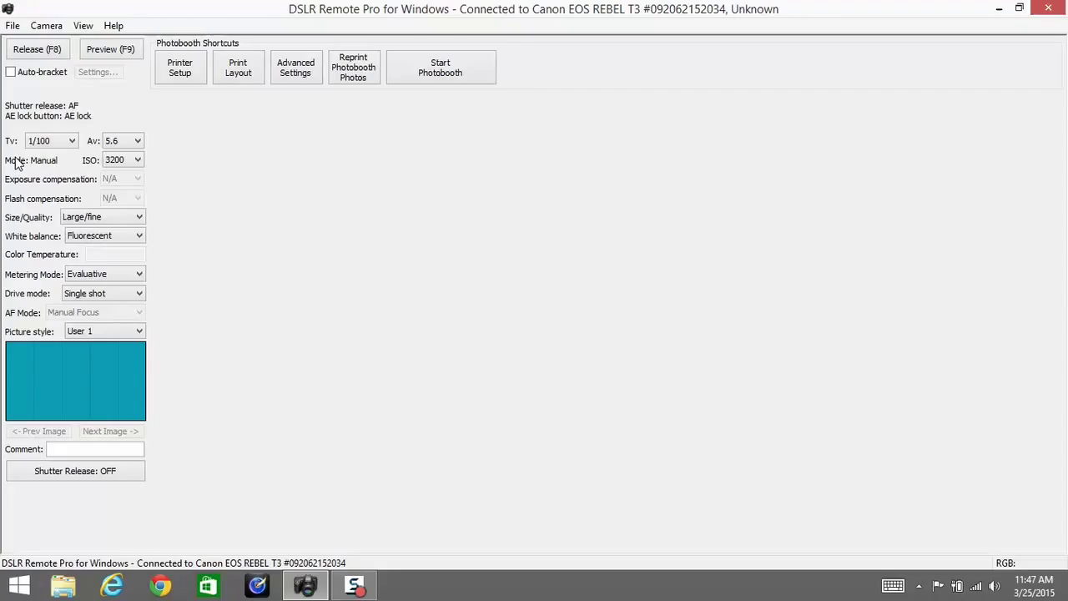
mouse_move(33, 166)
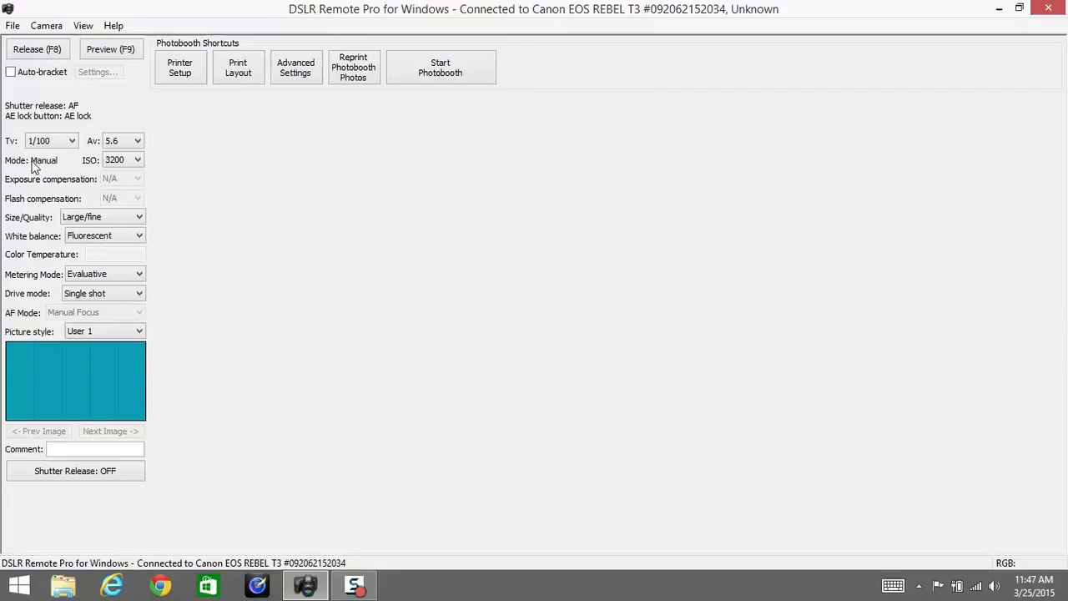
mouse_move(44, 159)
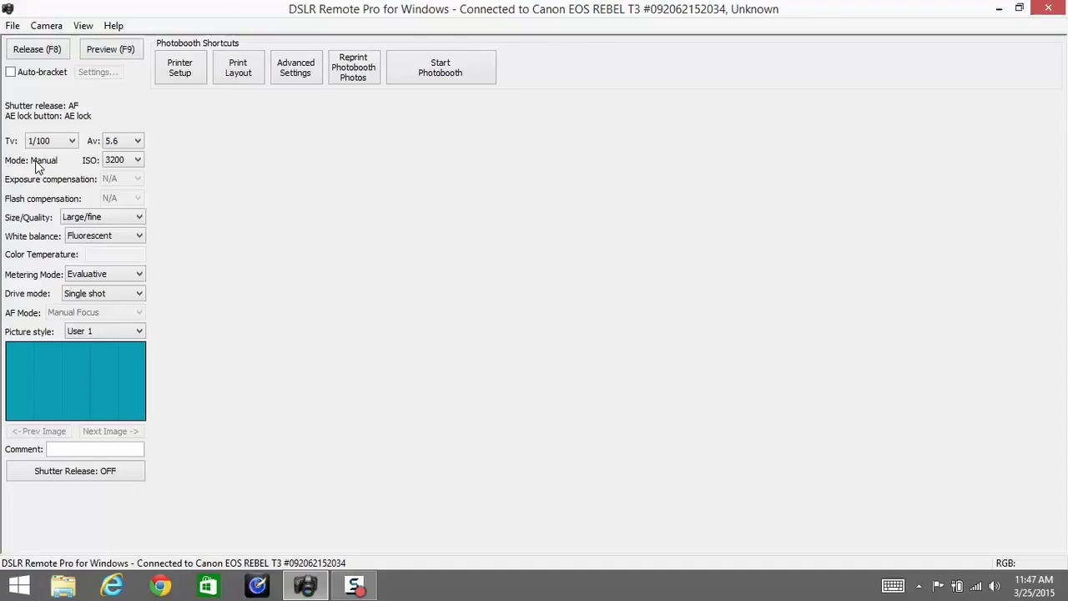
mouse_move(88, 164)
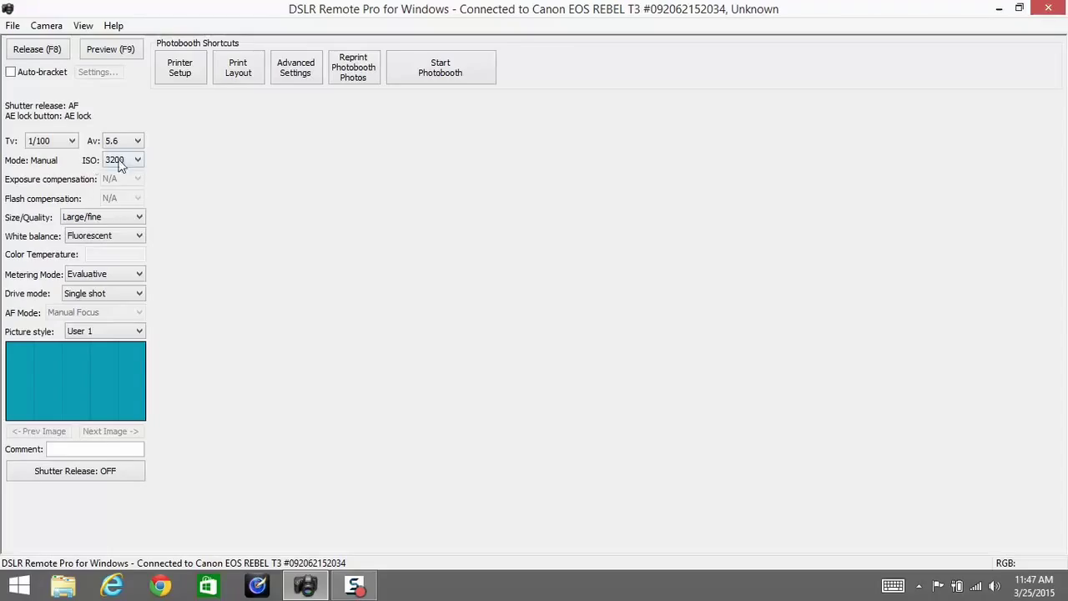
mouse_move(96, 167)
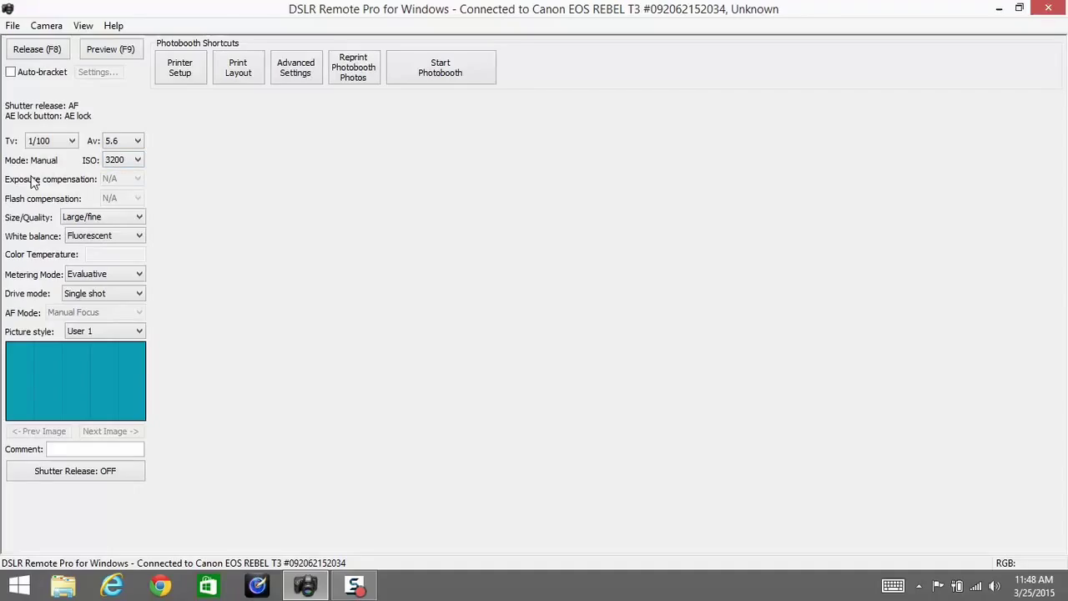
mouse_move(24, 203)
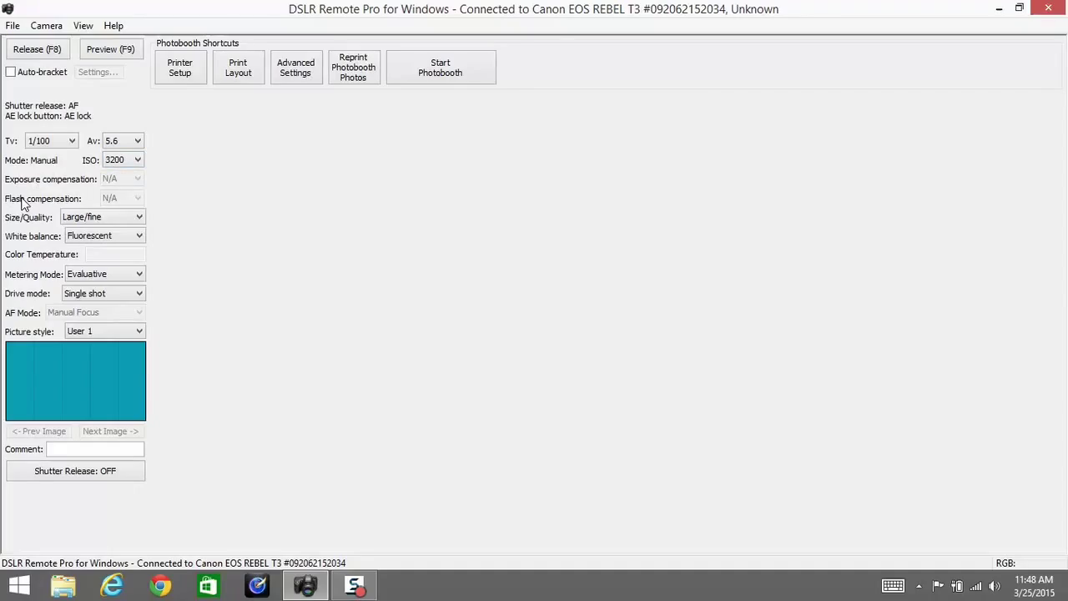
mouse_move(14, 226)
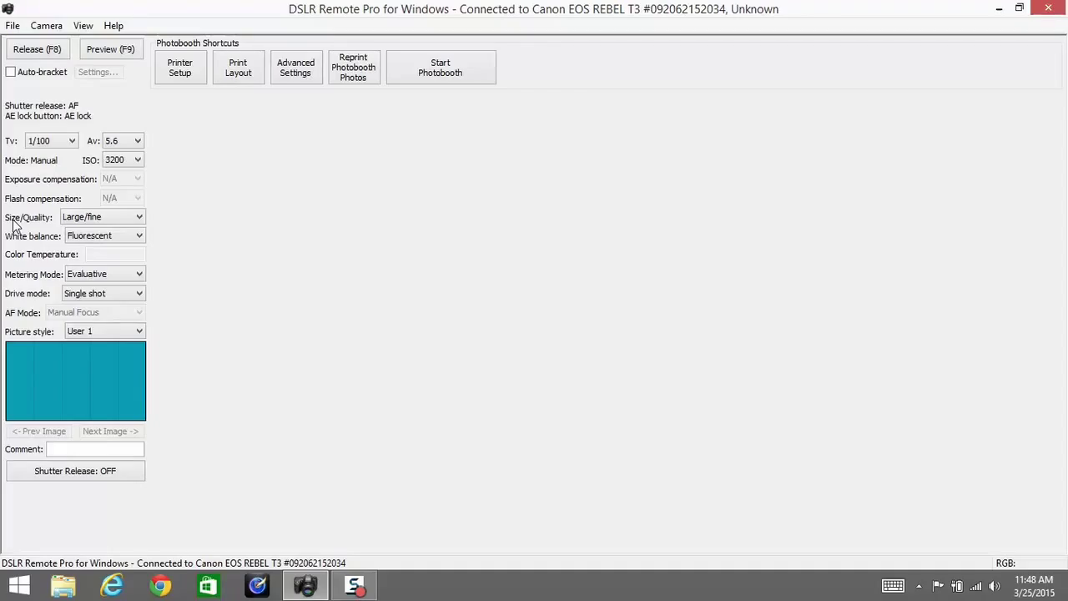
mouse_move(18, 242)
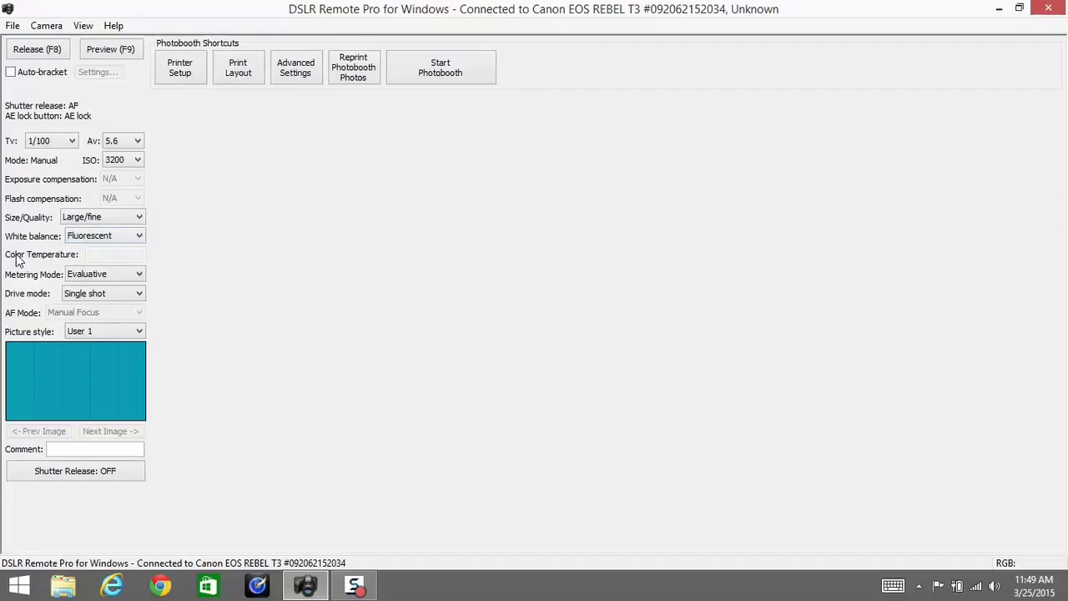
mouse_move(60, 256)
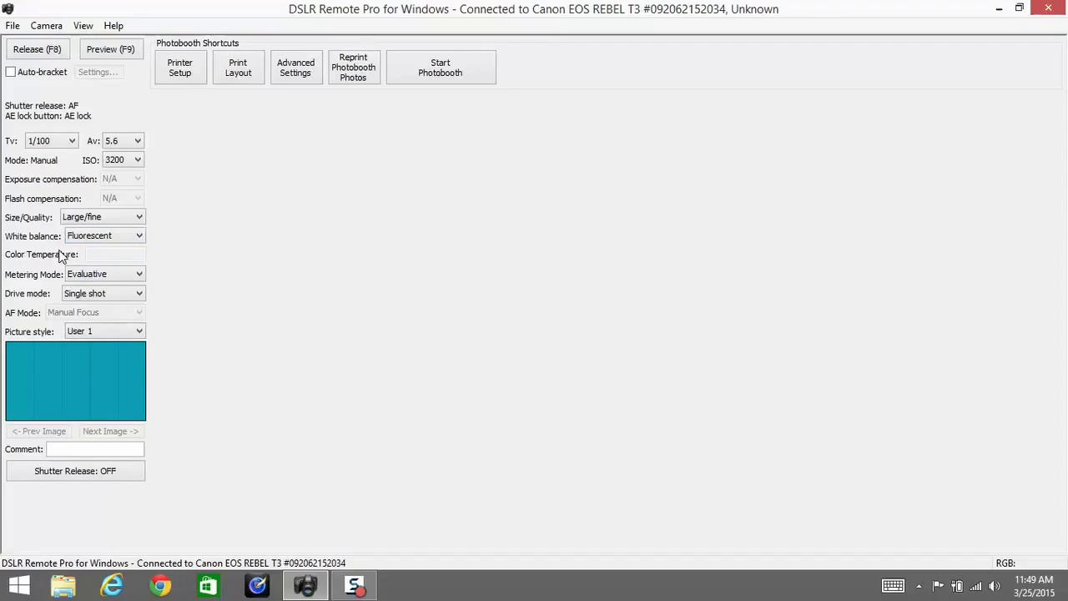
mouse_move(26, 283)
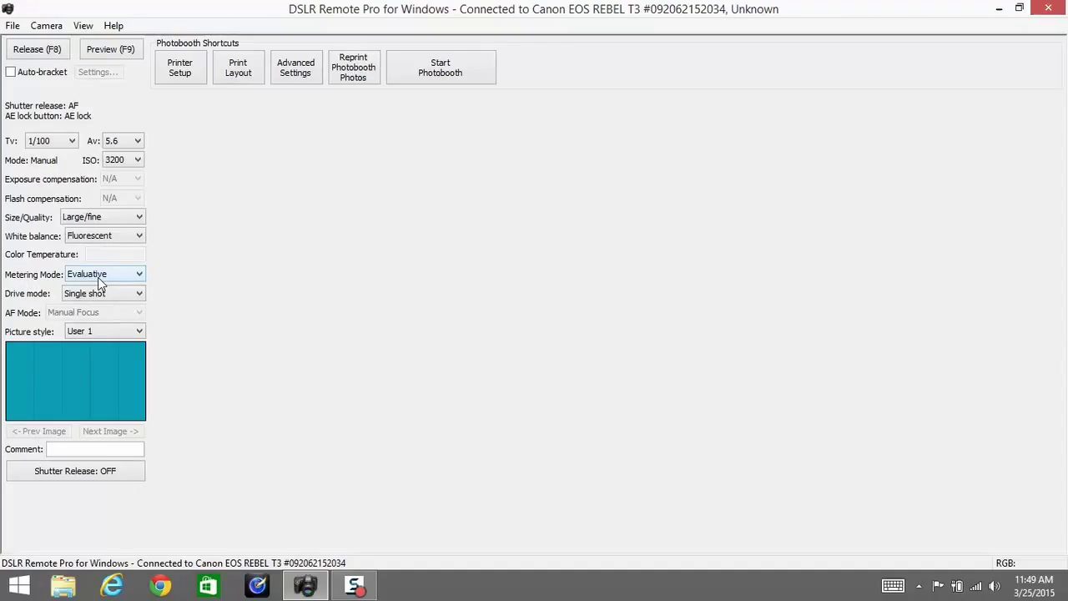
mouse_move(35, 269)
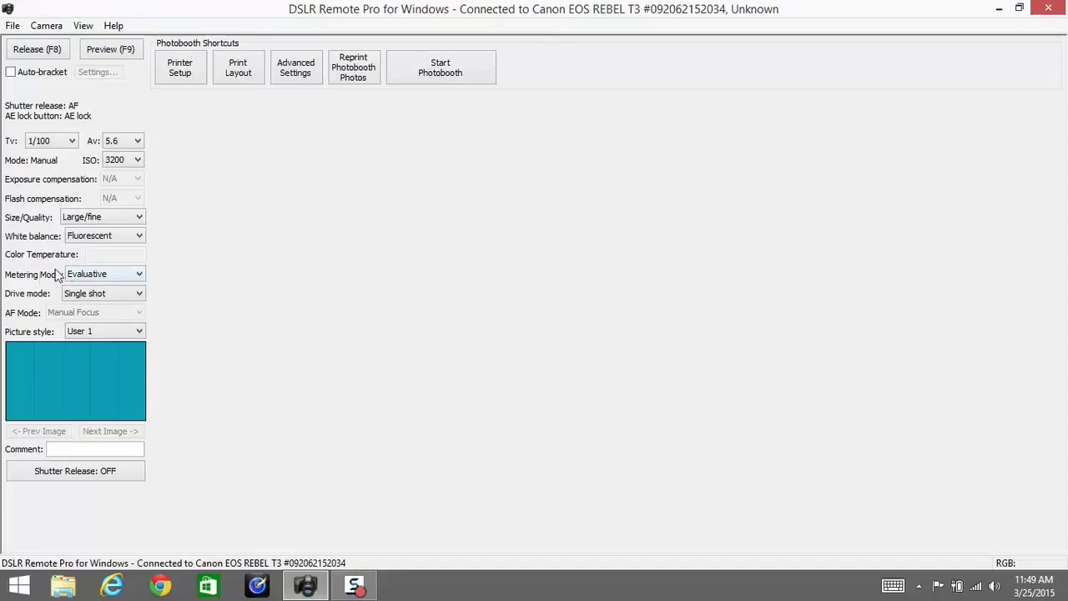
mouse_move(54, 271)
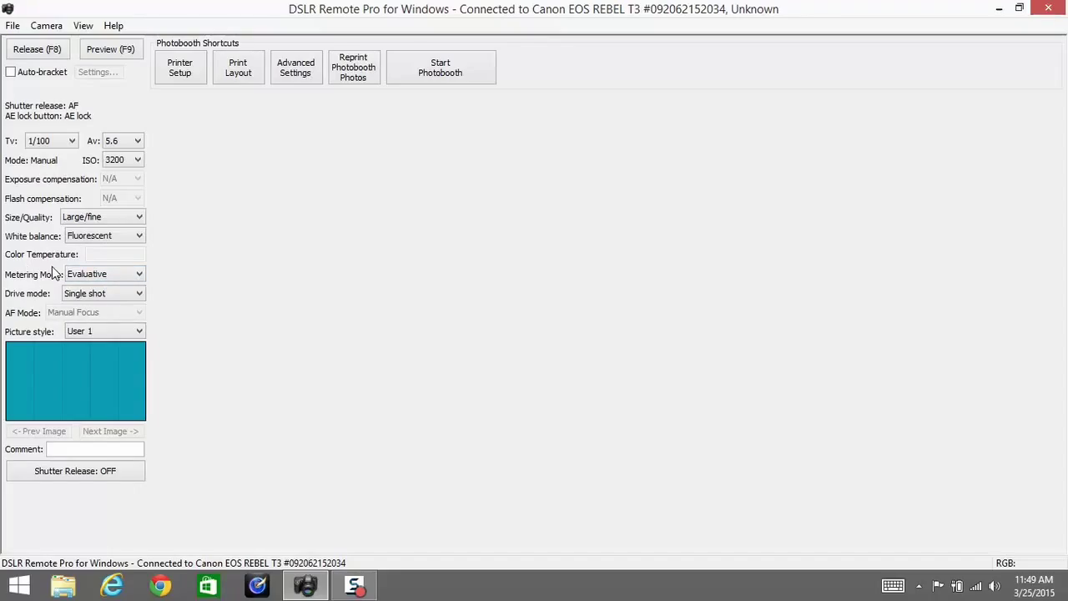
mouse_move(149, 138)
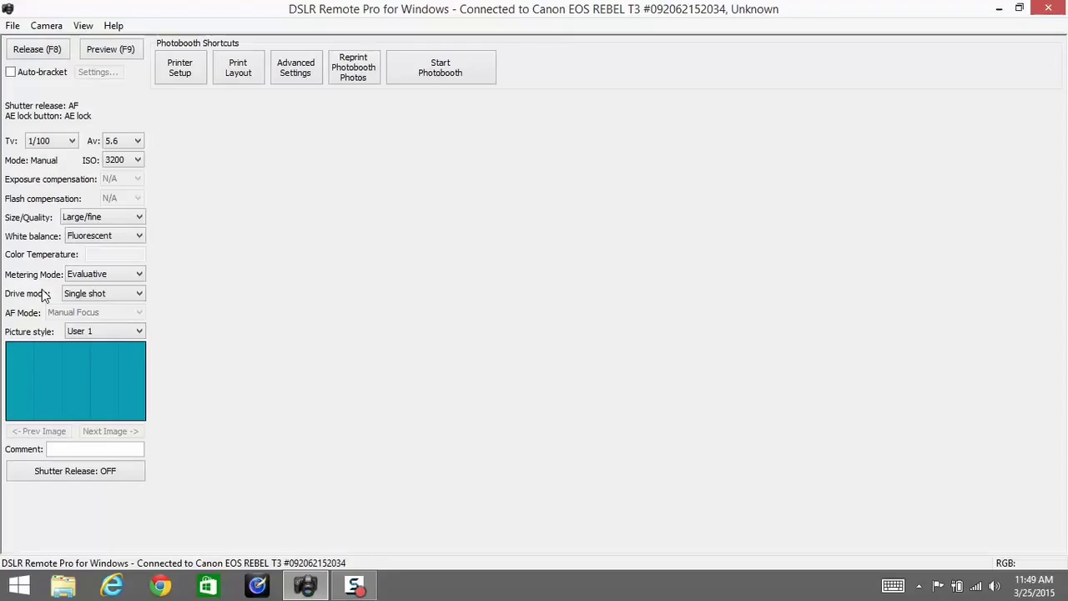
mouse_move(27, 307)
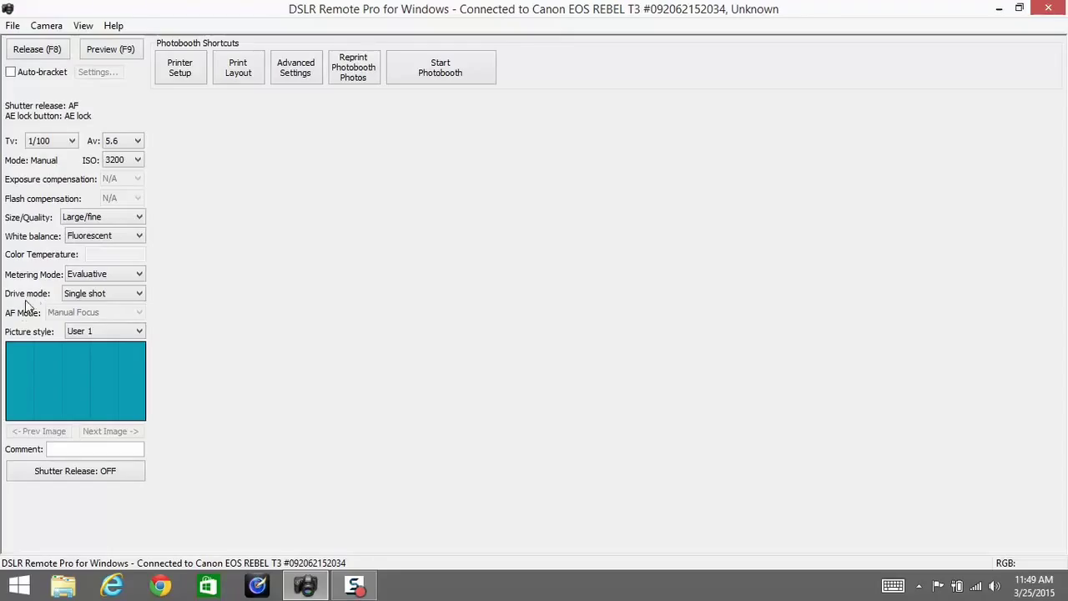
mouse_move(23, 313)
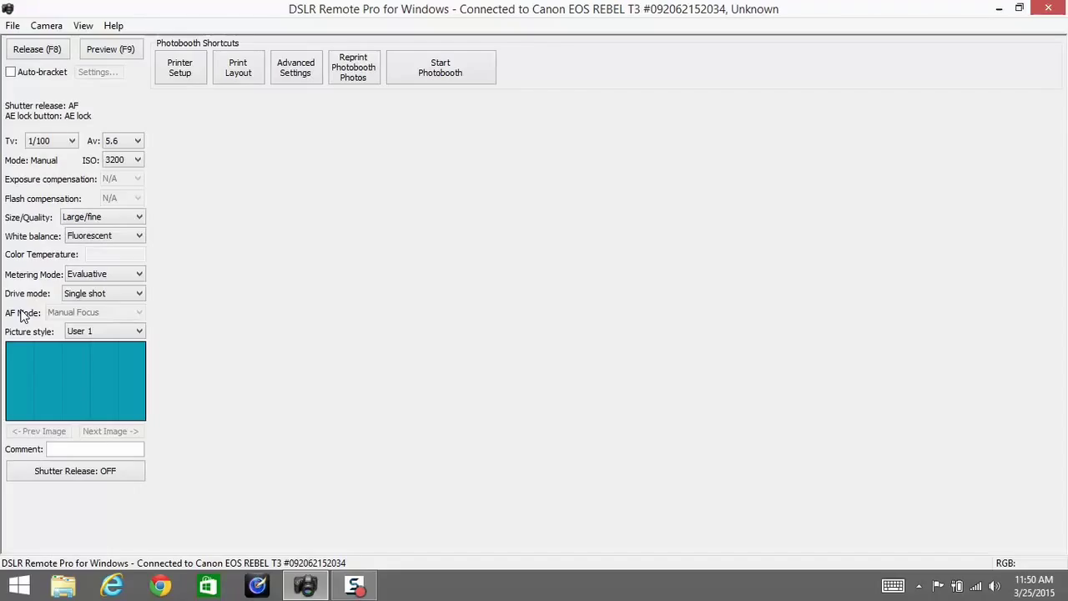
mouse_move(25, 326)
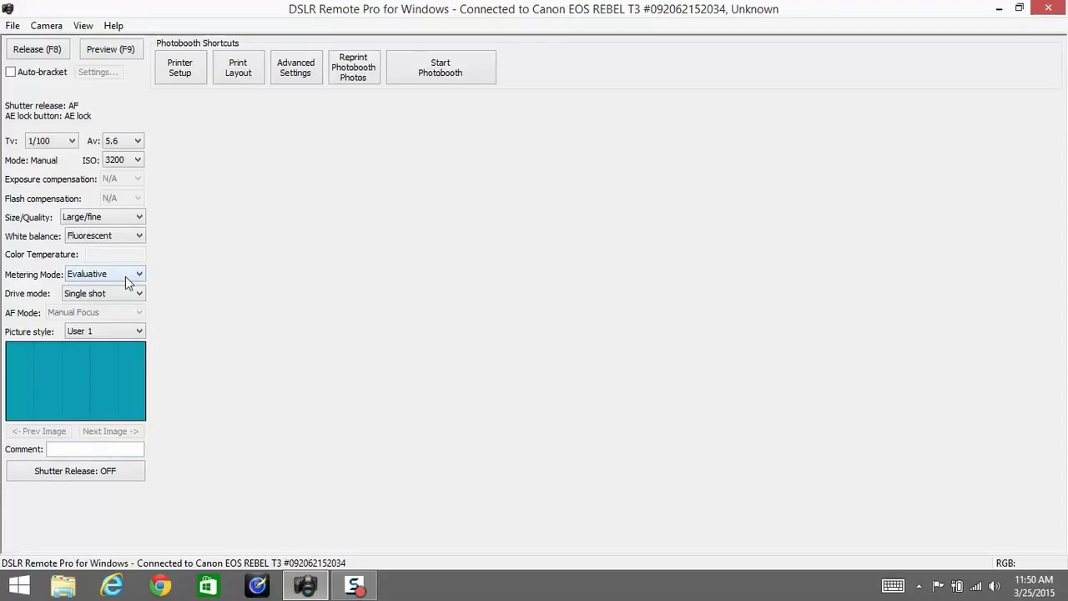
mouse_move(4, 275)
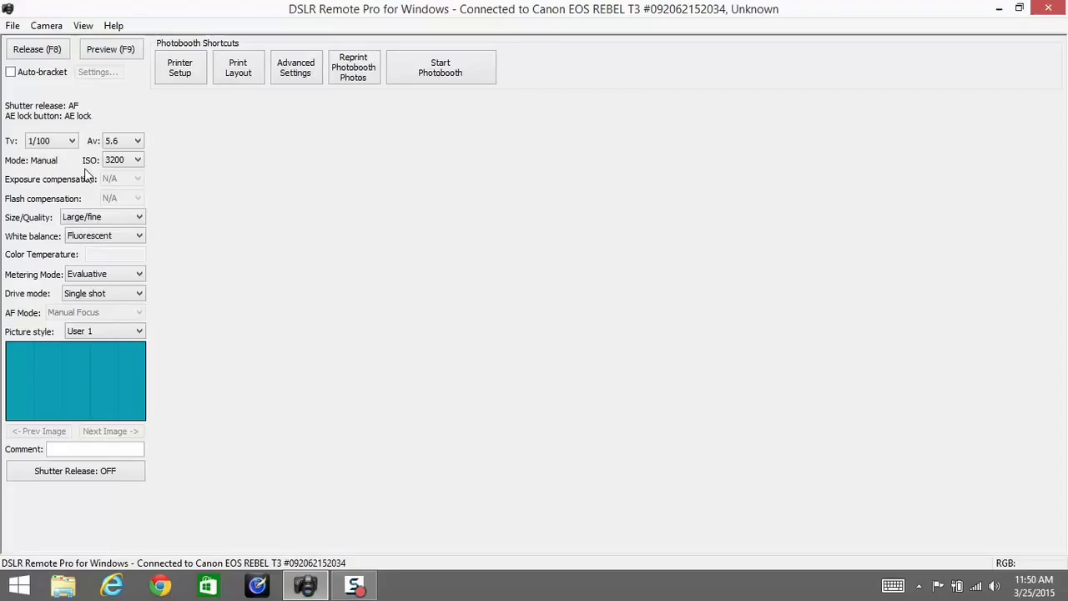
mouse_move(100, 206)
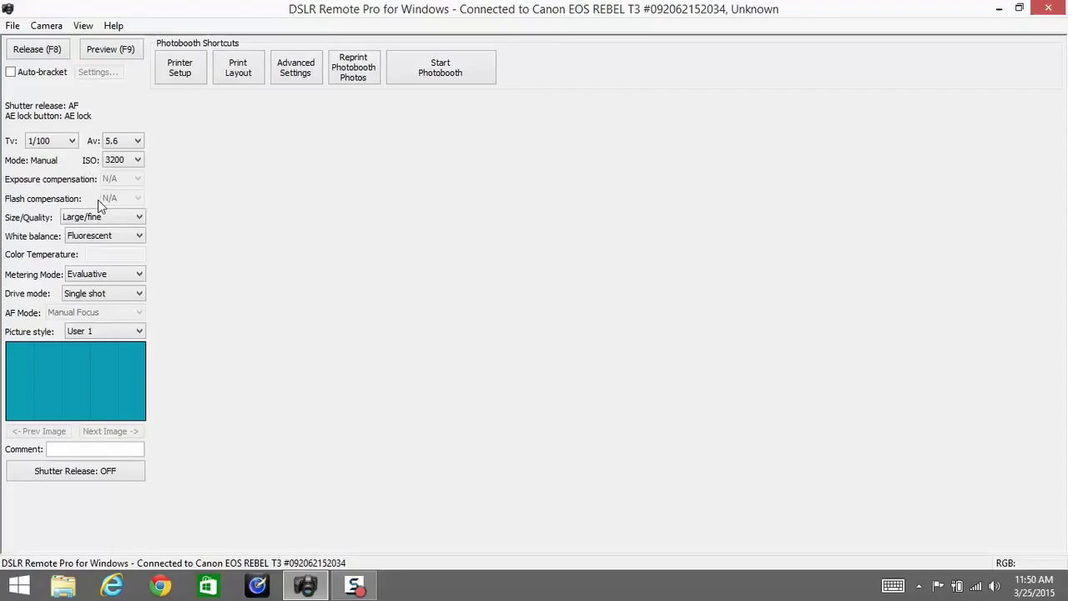